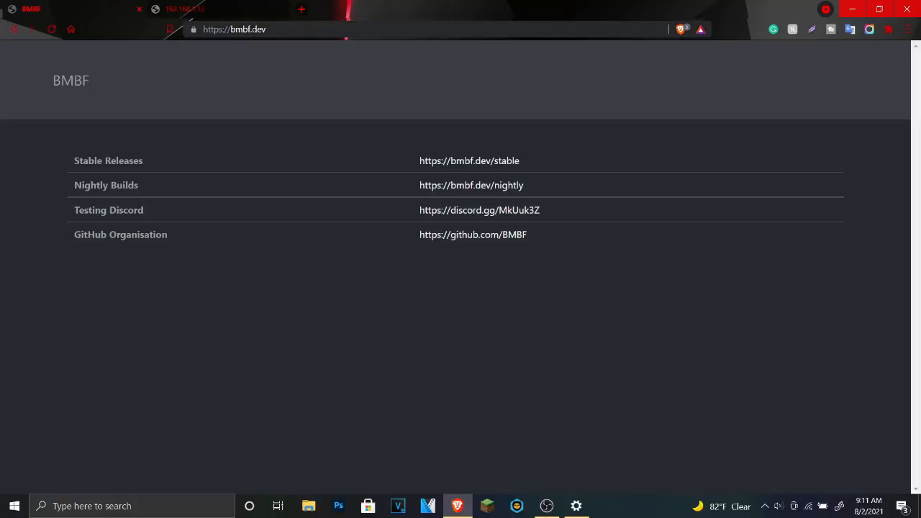
mouse_move(400, 142)
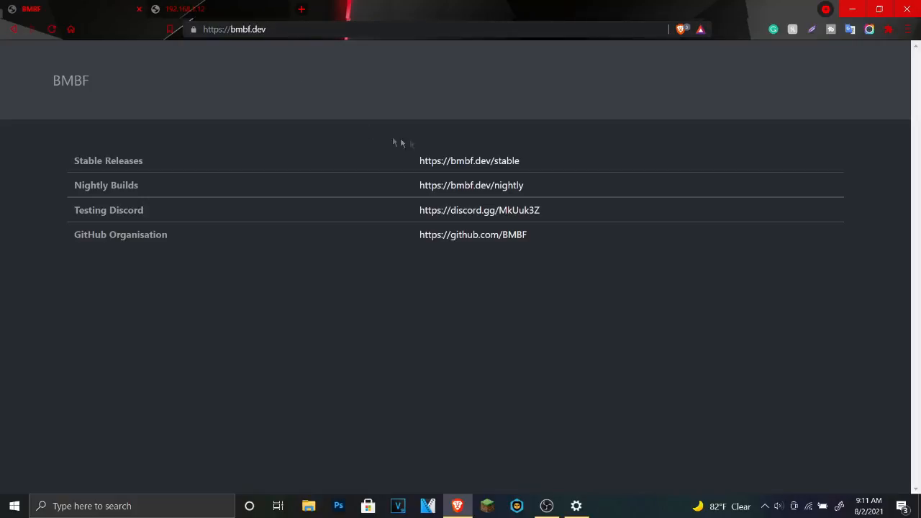
mouse_move(478, 161)
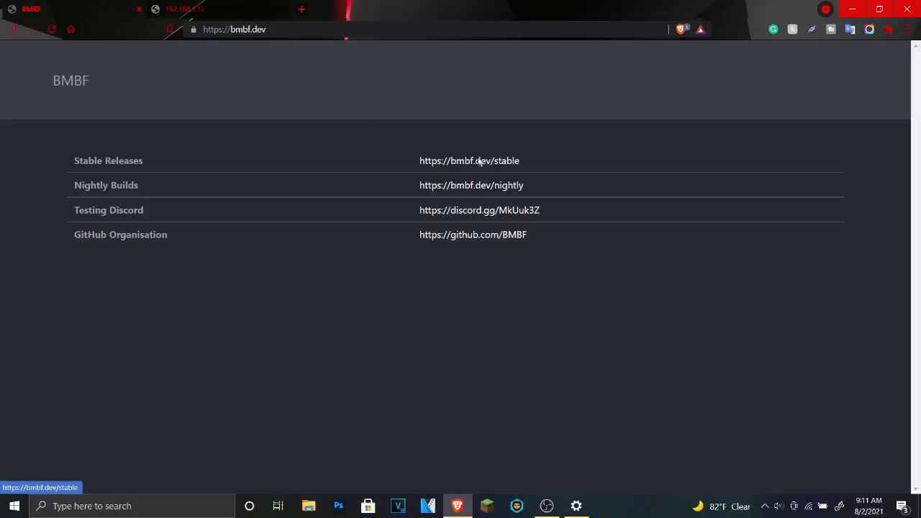
- Reach the BMBF stable releases page and scroll to the com.weloveoculus.BMBF.apk asset
left_click(469, 161)
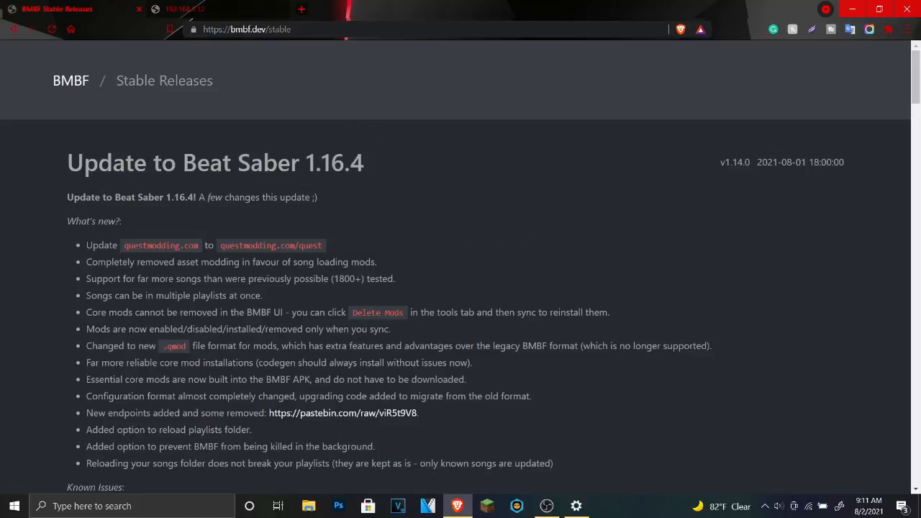
mouse_move(394, 167)
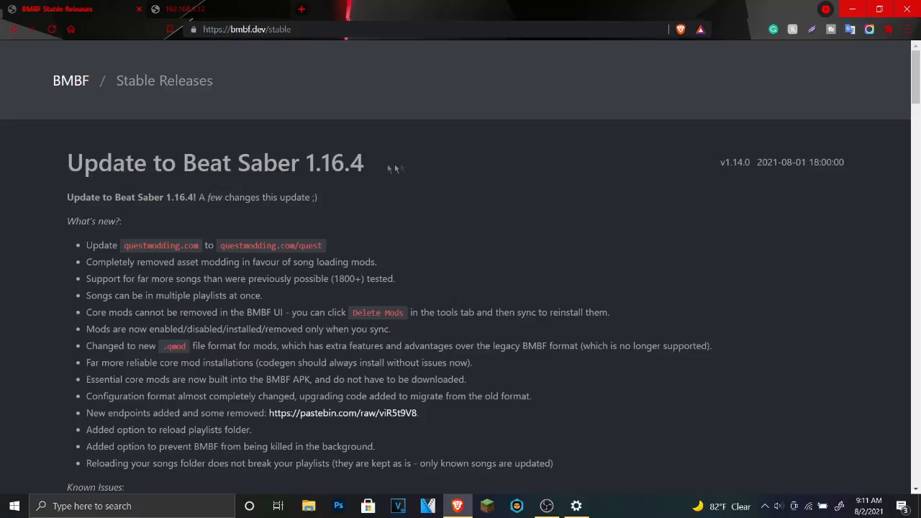
mouse_move(391, 170)
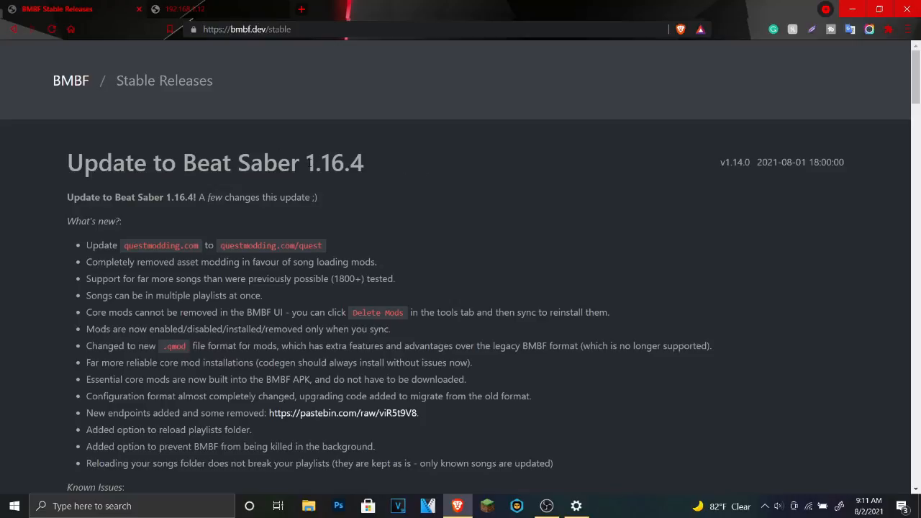
scroll("down", 3)
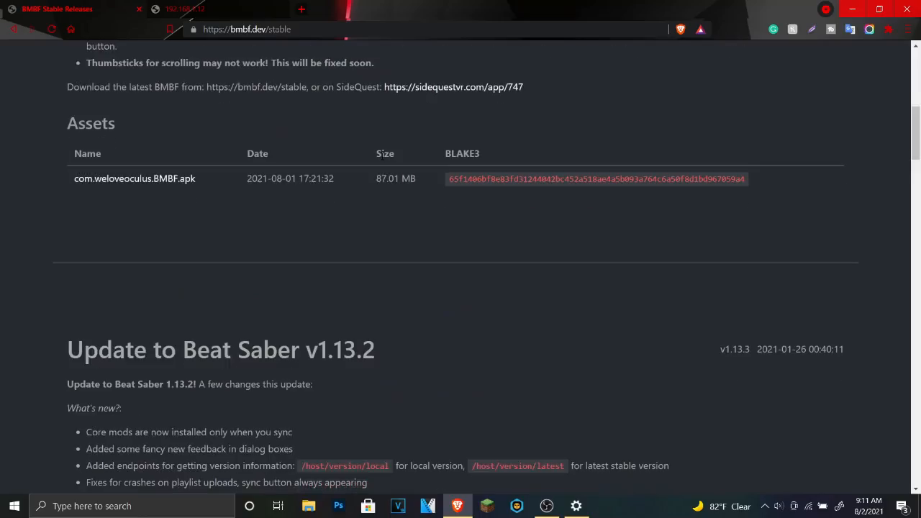
scroll("up", 3)
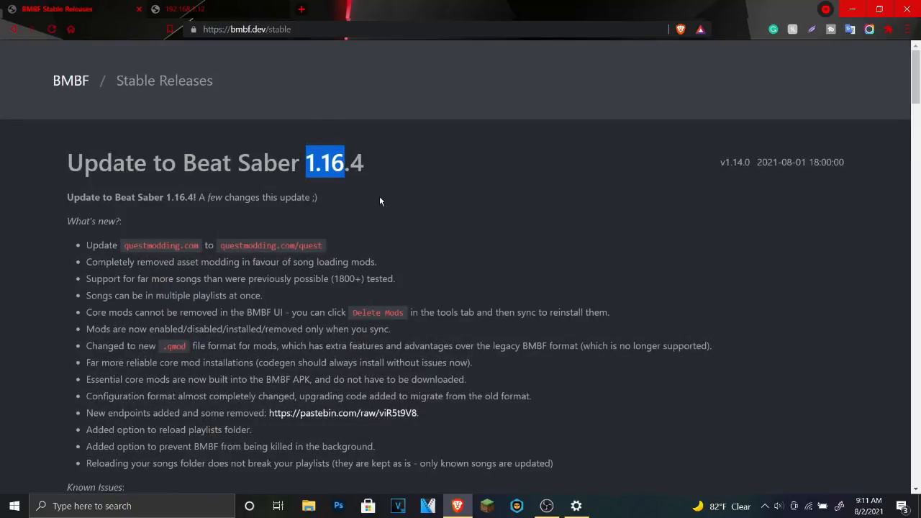
scroll("down", 3)
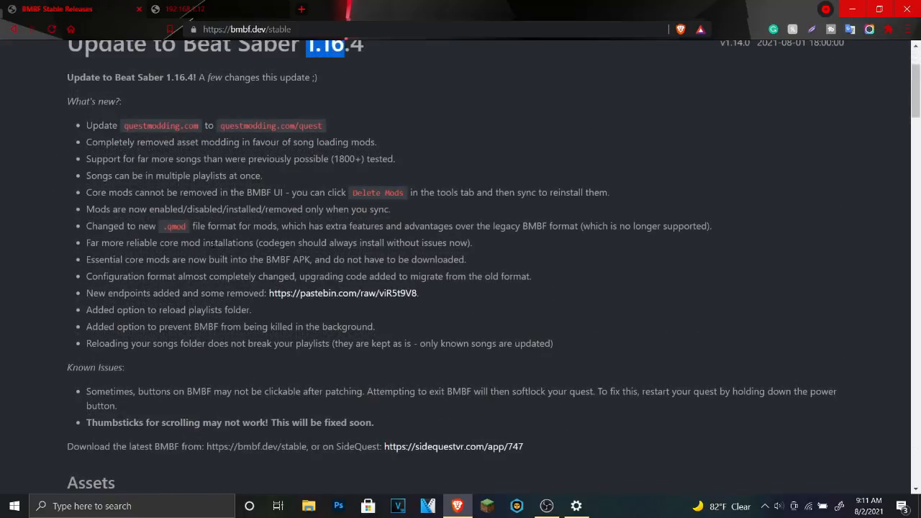
scroll("down", 3)
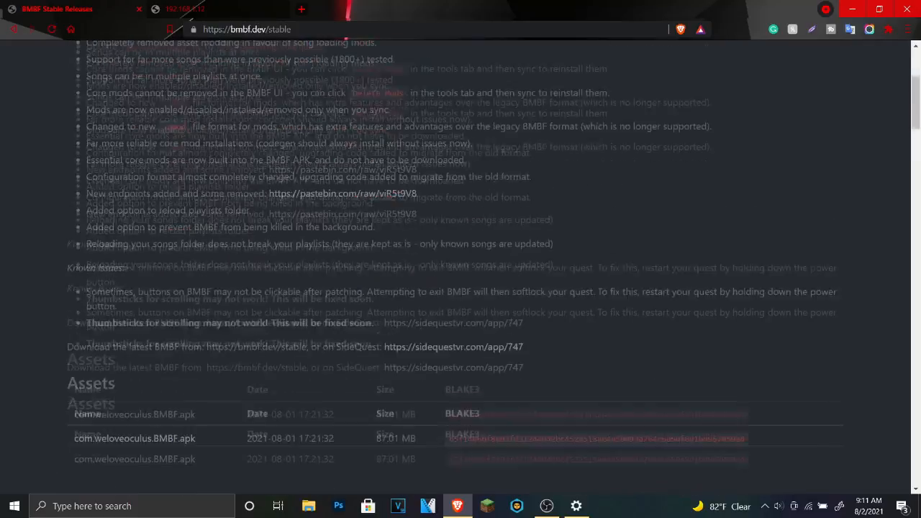
scroll("down", 3)
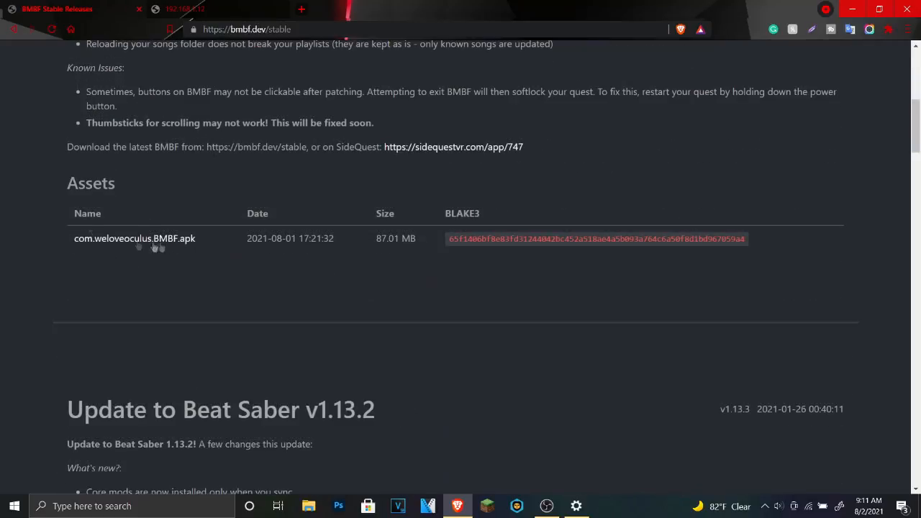
mouse_move(233, 258)
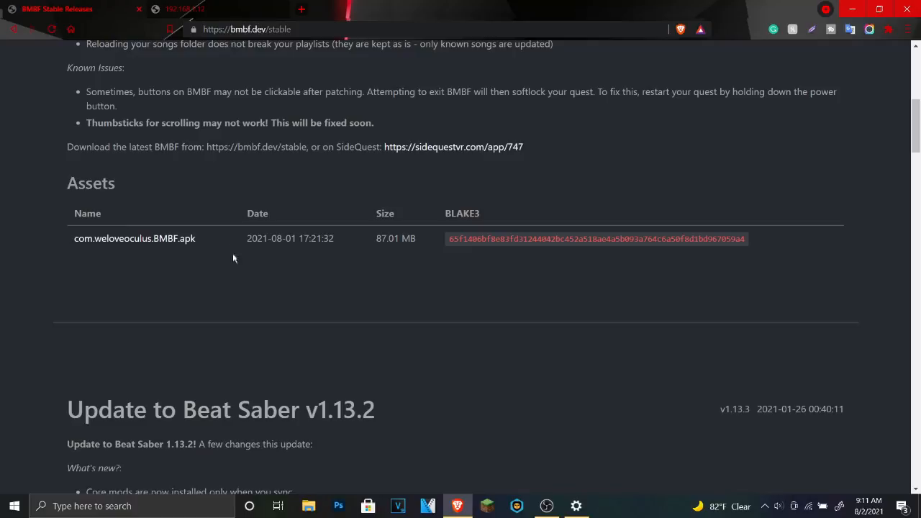
mouse_move(519, 133)
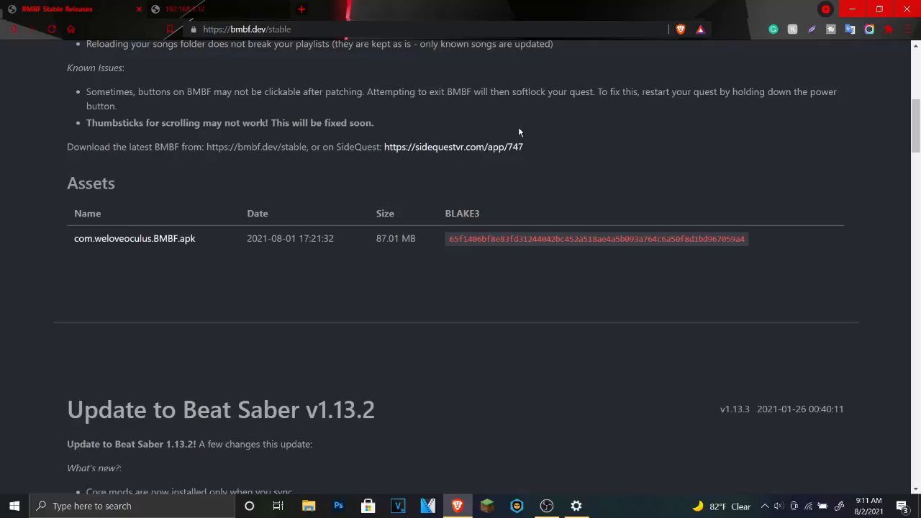
mouse_move(453, 146)
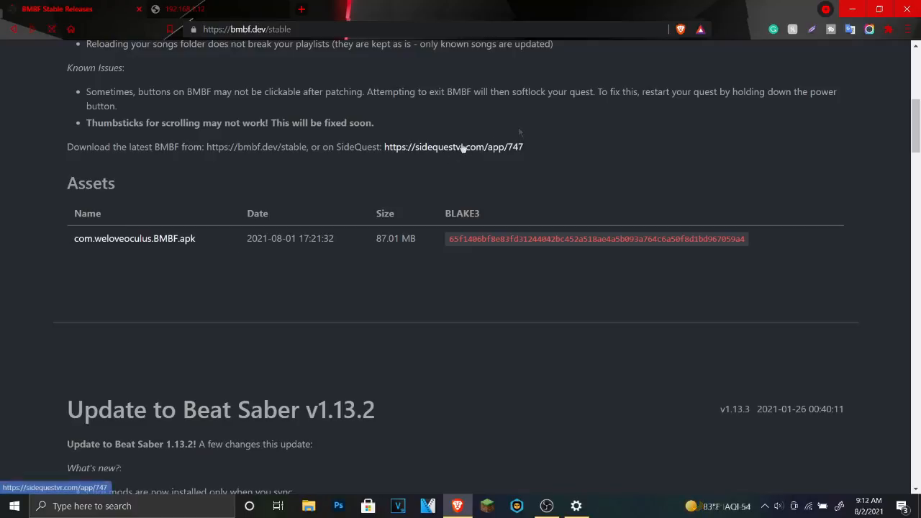
- From the BMBF listing on sidequestvr.com, reach the GET SIDEQUEST download and setup page
left_click(453, 147)
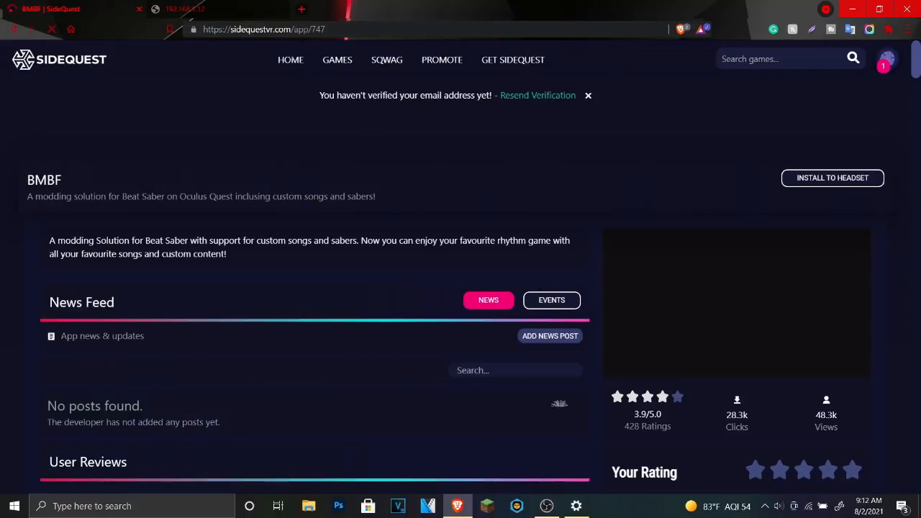
left_click(291, 60)
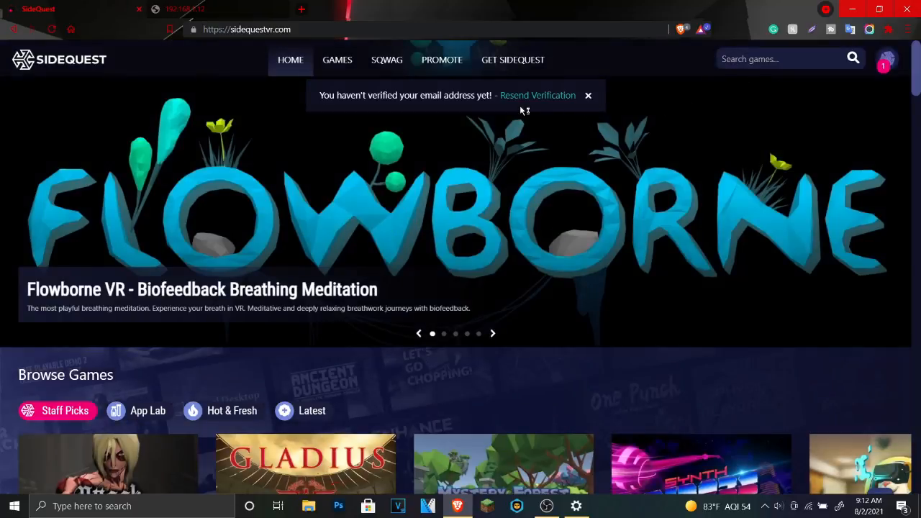
left_click(512, 61)
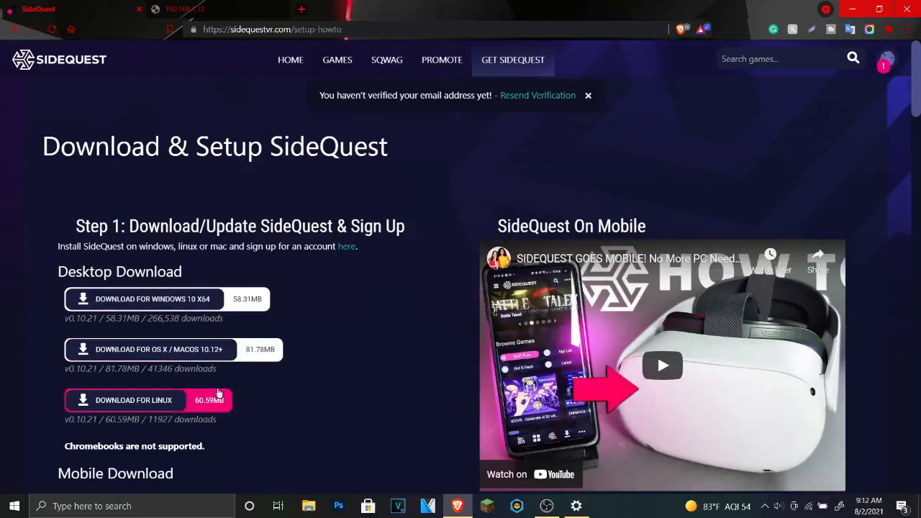
mouse_move(313, 278)
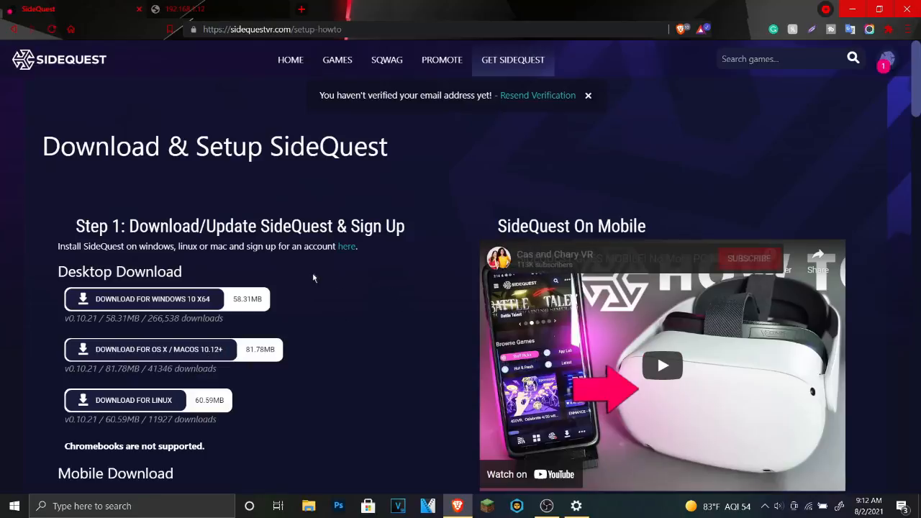
scroll("down", 3)
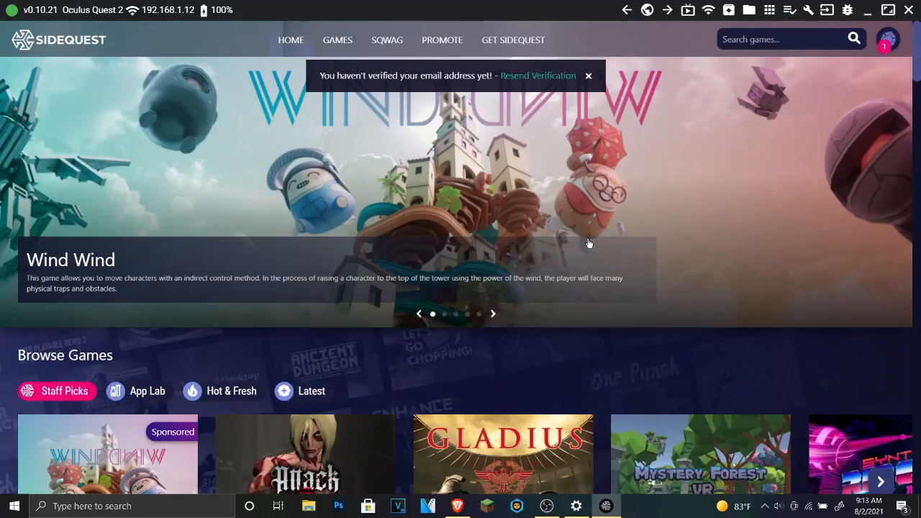
mouse_move(589, 243)
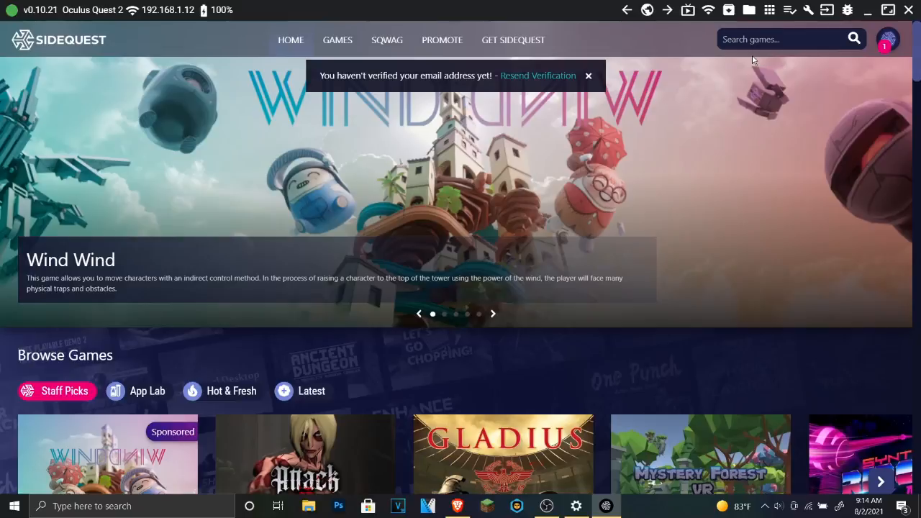
mouse_move(867, 6)
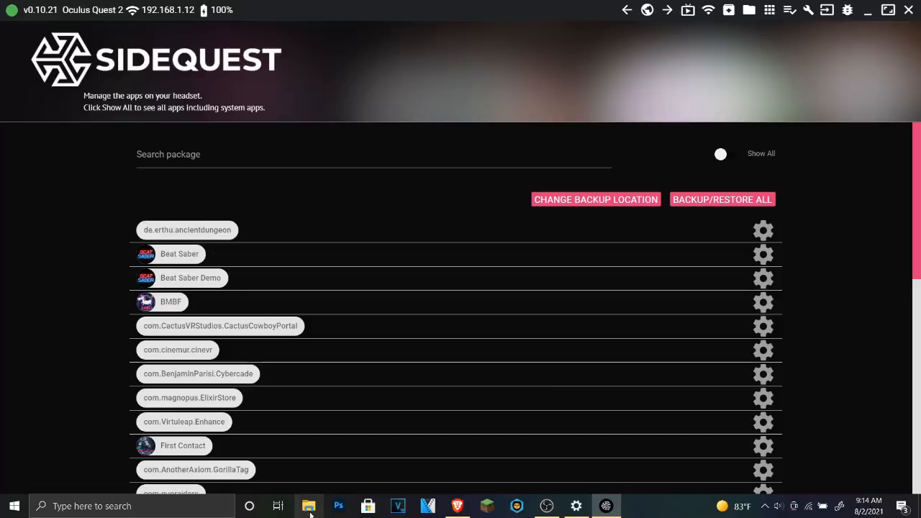
mouse_move(308, 505)
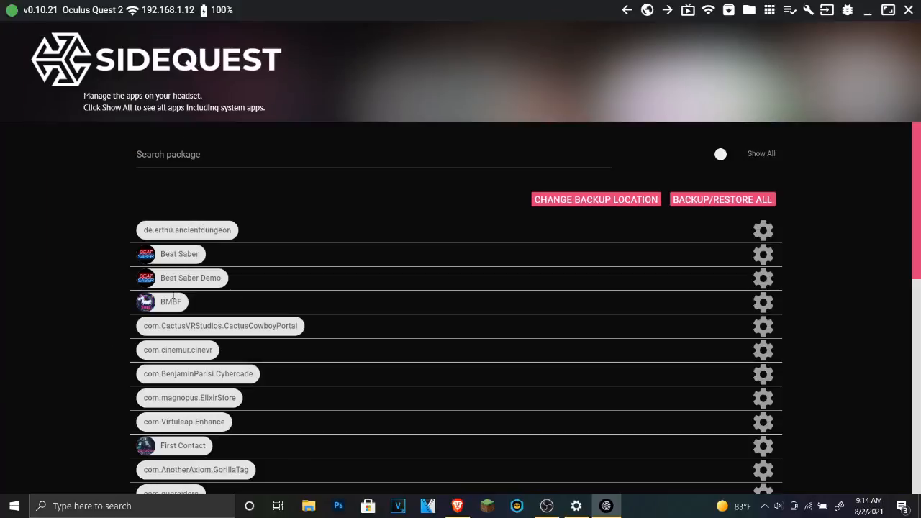
mouse_move(351, 406)
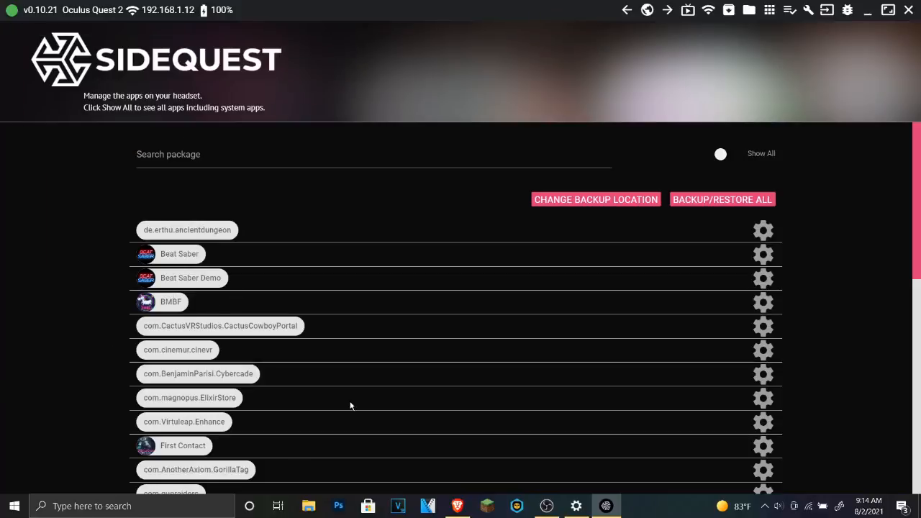
mouse_move(847, 204)
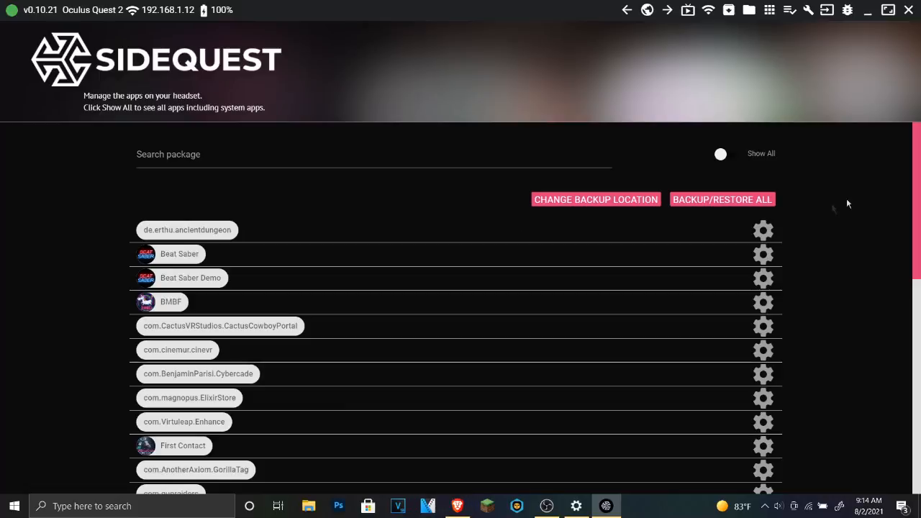
mouse_move(138, 225)
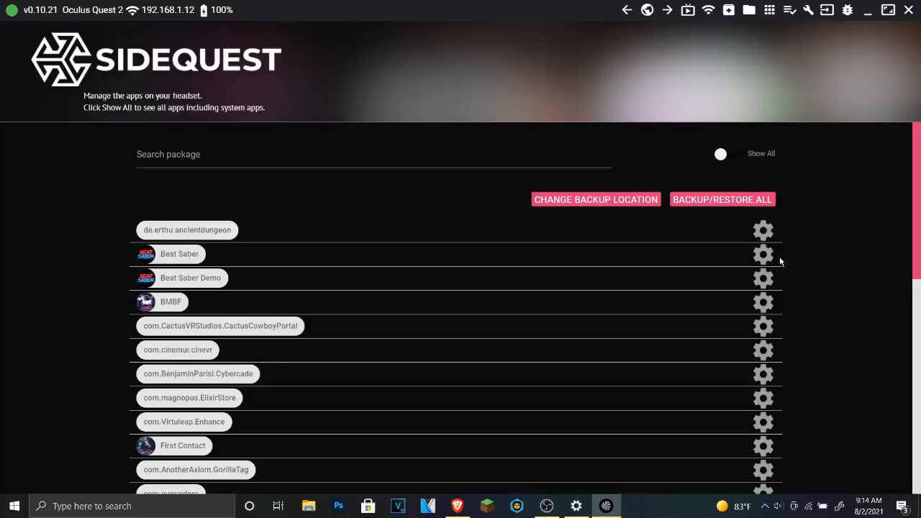
left_click(763, 253)
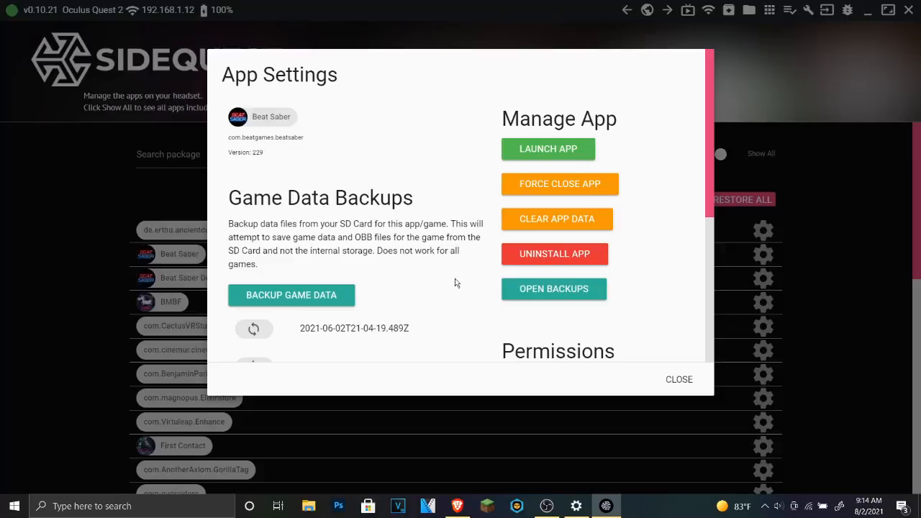
scroll("down", 3)
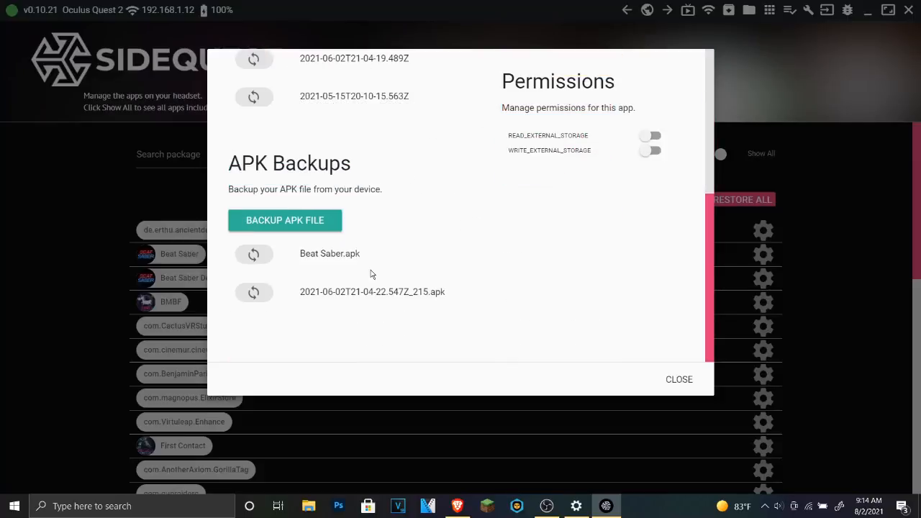
scroll("up", 3)
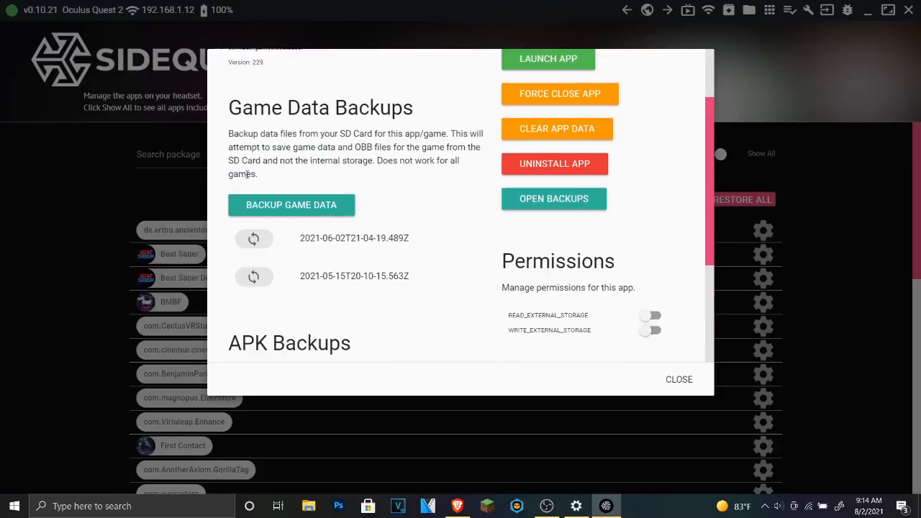
mouse_move(286, 217)
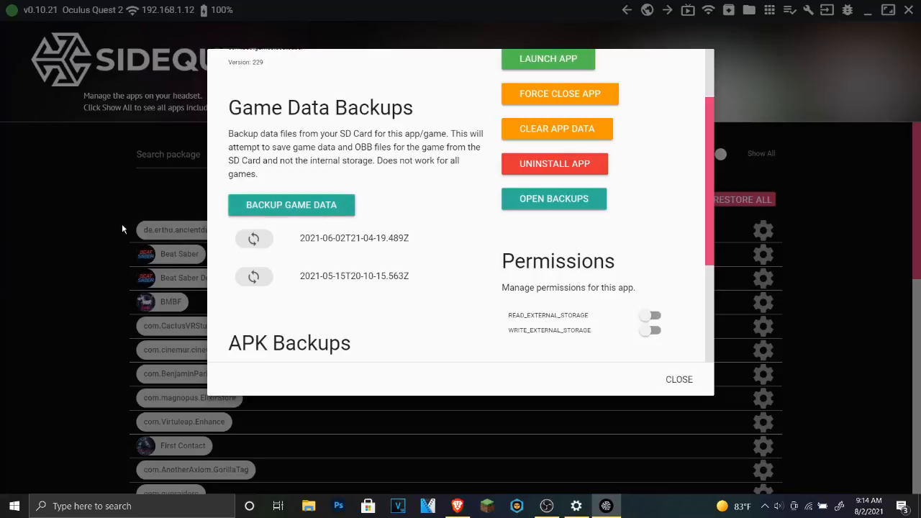
mouse_move(844, 196)
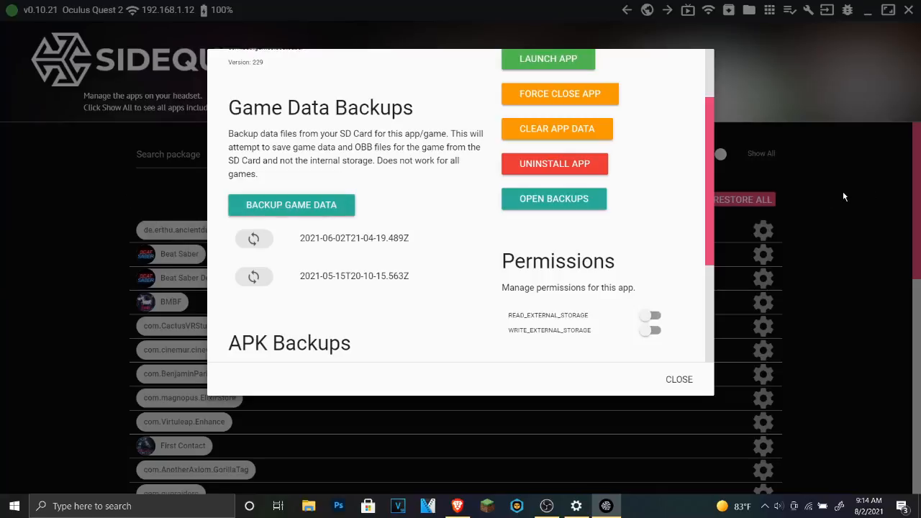
mouse_move(679, 380)
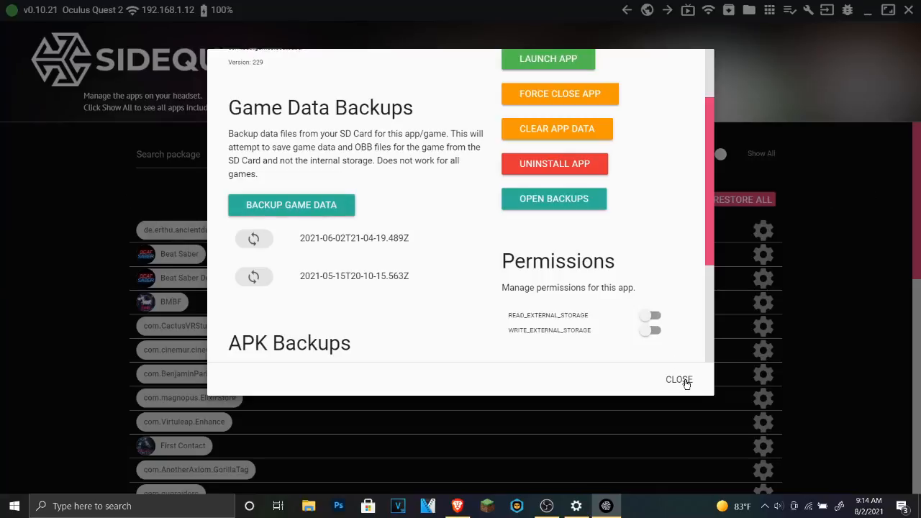
left_click(677, 380)
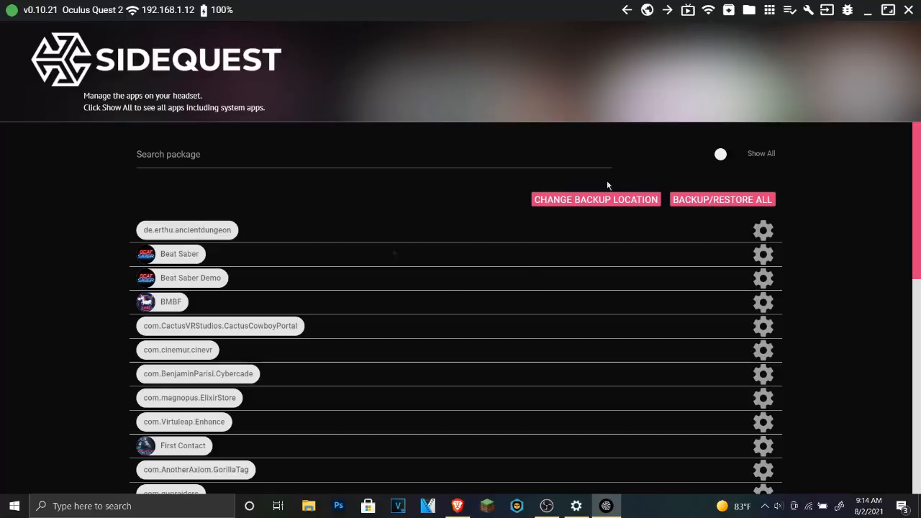
mouse_move(103, 162)
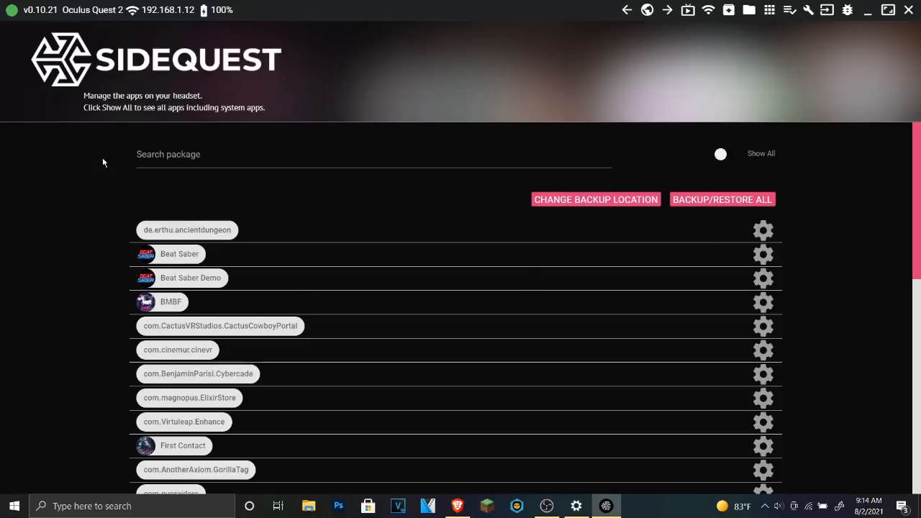
mouse_move(757, 121)
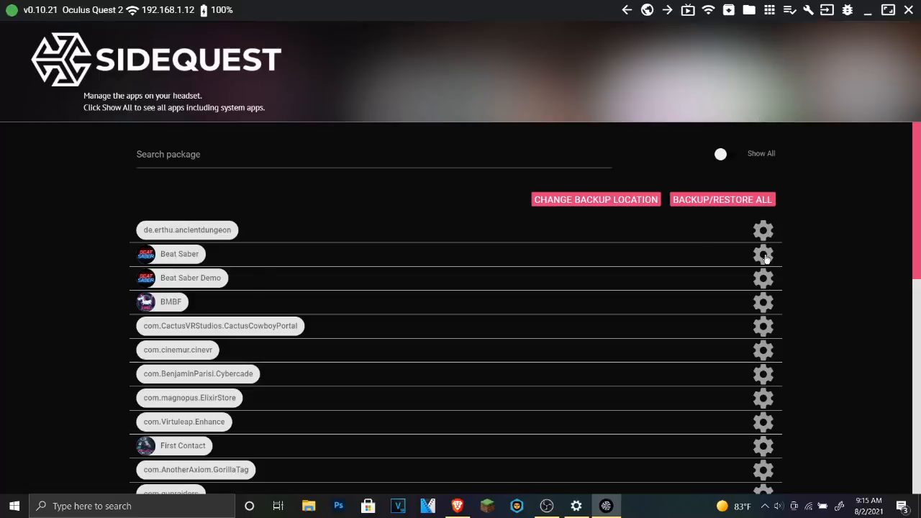
left_click(763, 253)
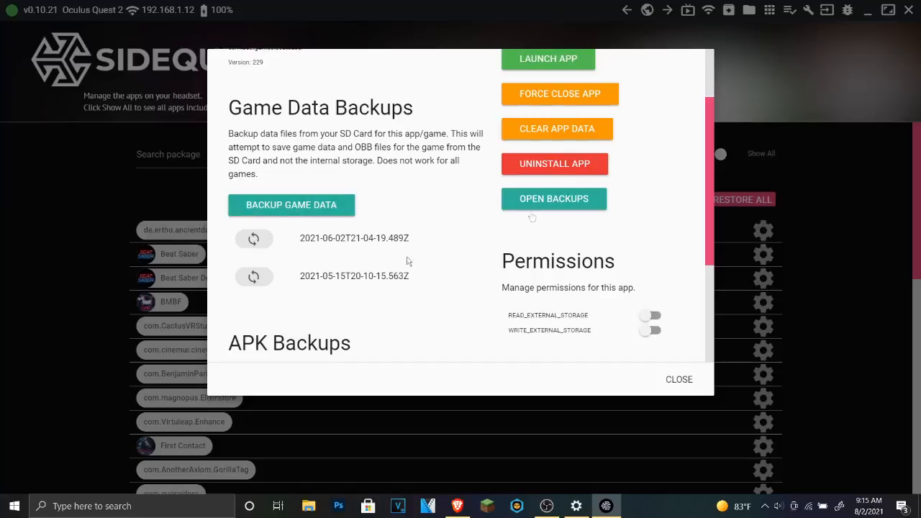
mouse_move(410, 201)
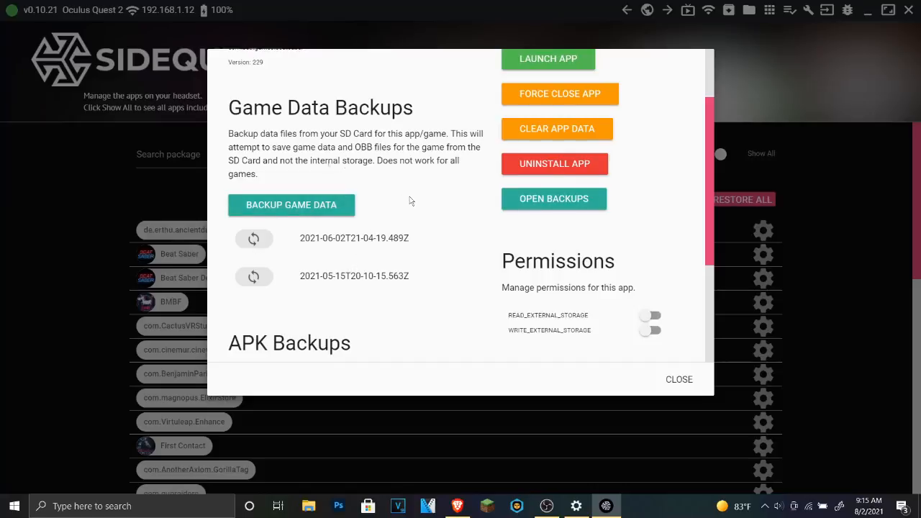
mouse_move(530, 208)
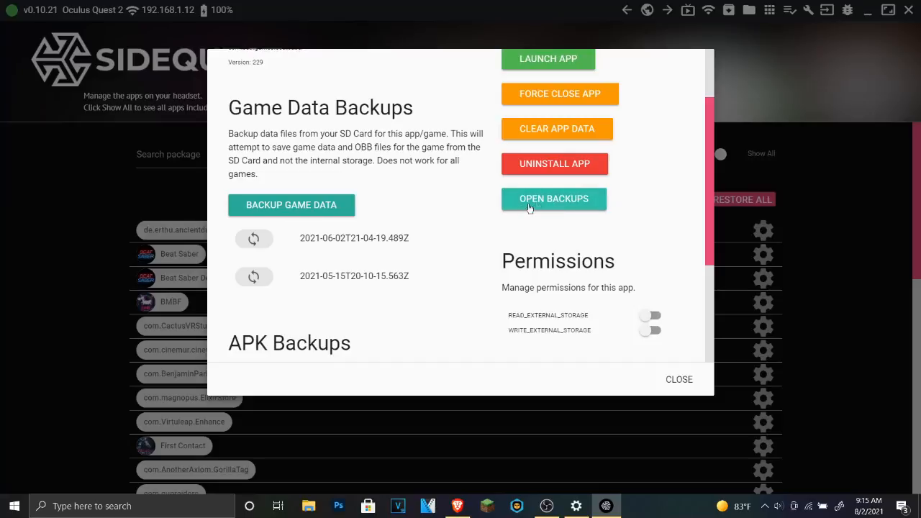
mouse_move(432, 174)
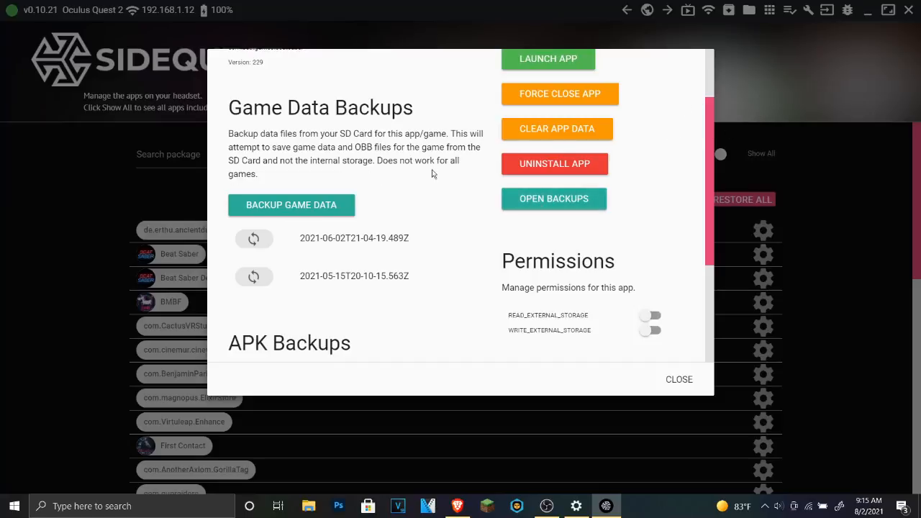
left_click(679, 380)
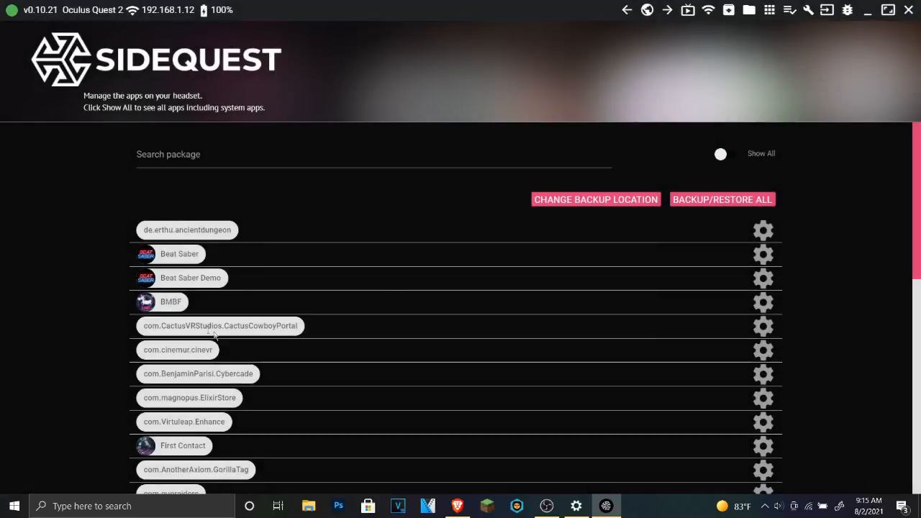
mouse_move(763, 135)
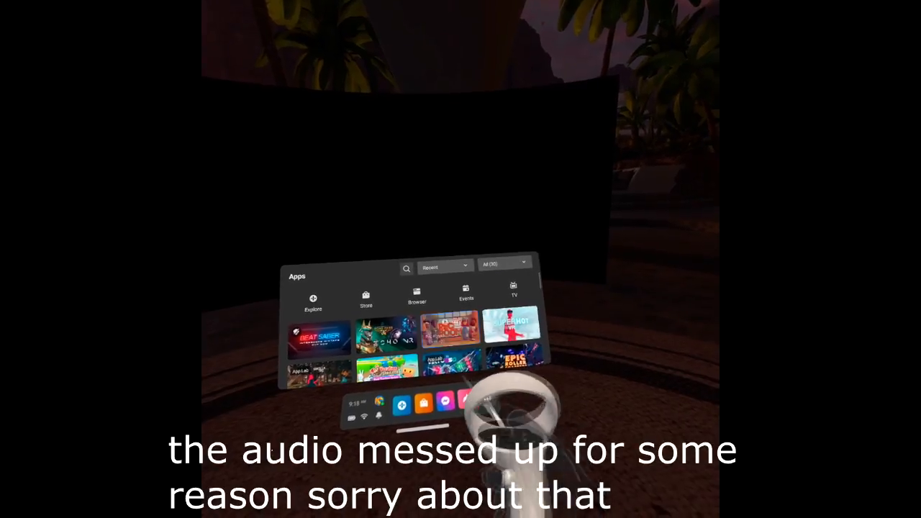
- Filter the Quest app library to Unknown Sources, launch Beat Saber and accept its health warning
left_click(503, 265)
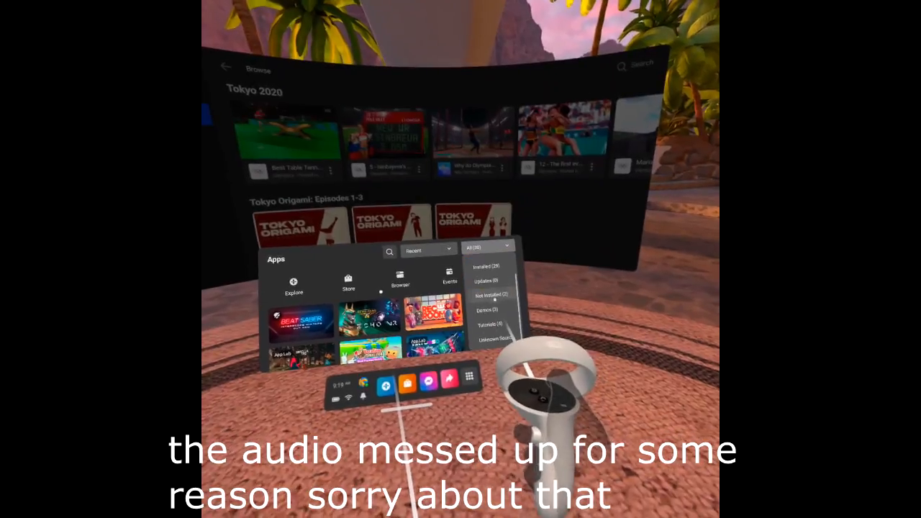
left_click(492, 337)
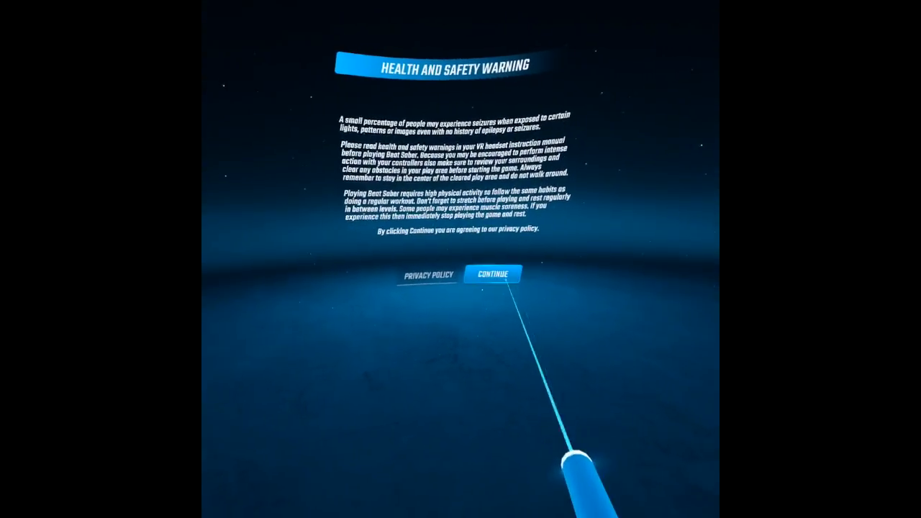
left_click(492, 273)
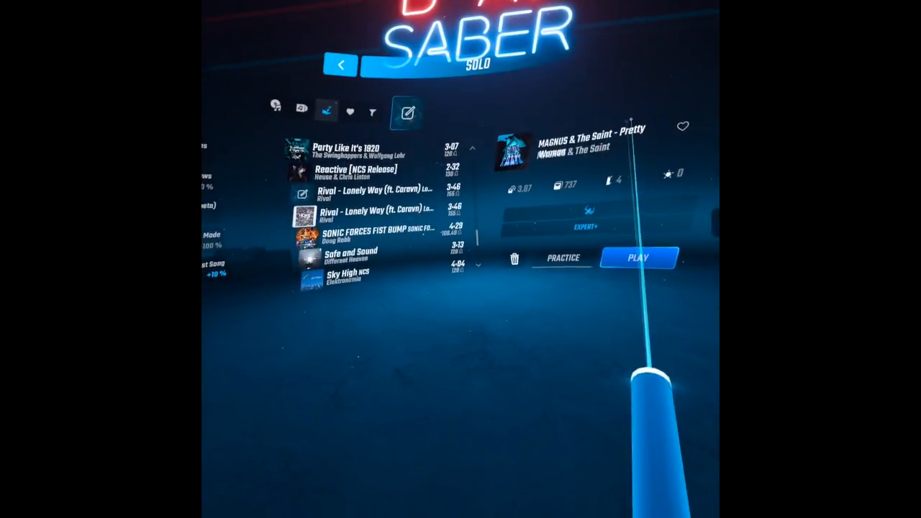